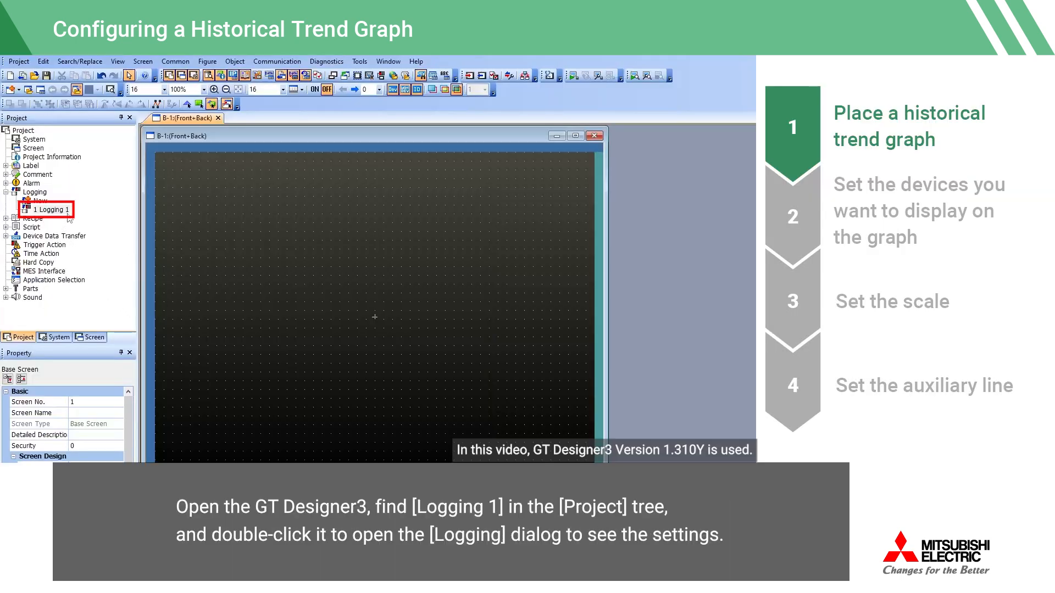
- Create a new historical trend graph from Logging 1 and place it on Base Screen 1
{"action": "double_click", "coordinate": [48, 208]}
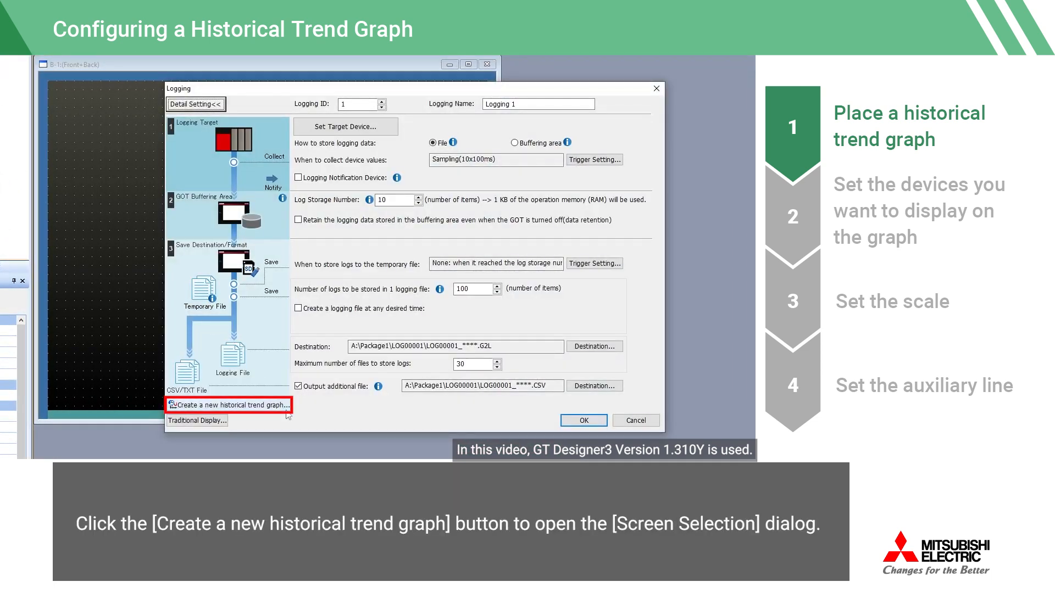
{"action": "left_click", "coordinate": [229, 404]}
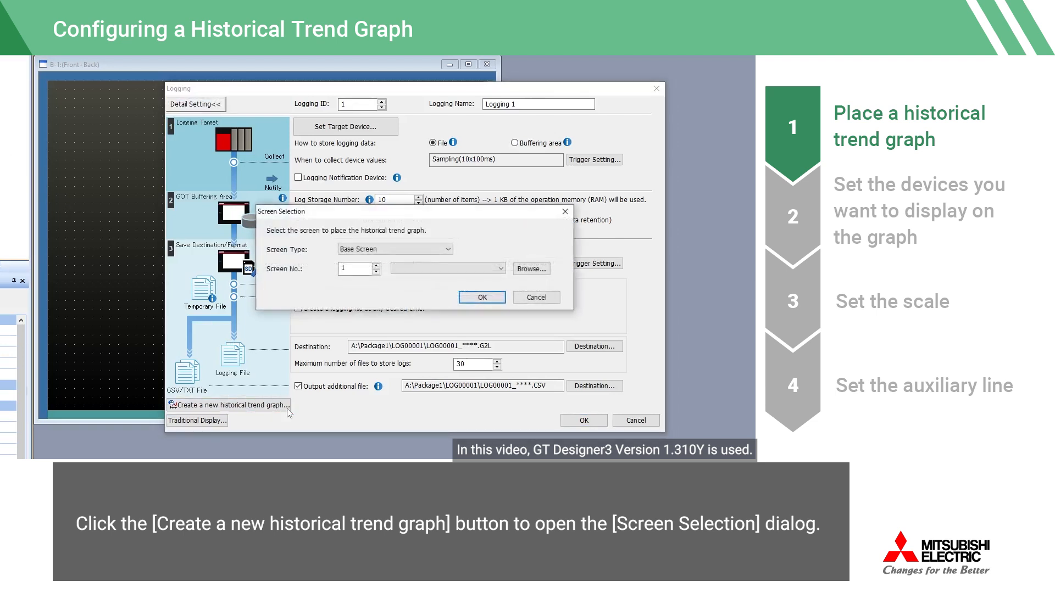
{"action": "left_click", "coordinate": [480, 297]}
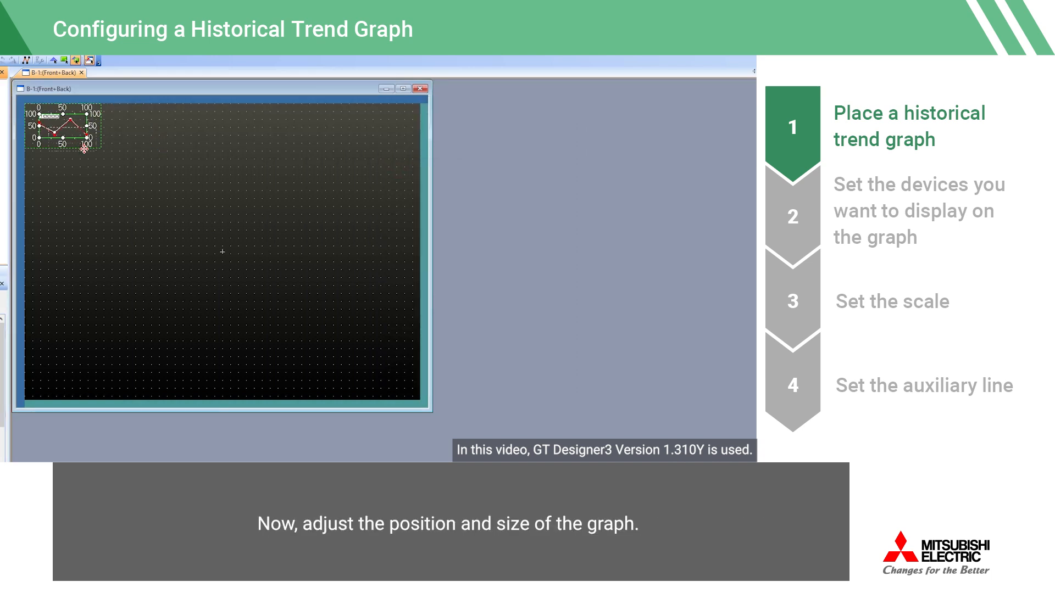
- Bring up the Historical Trend Graph settings for the enlarged graph object
{"action": "double_click", "coordinate": [64, 127]}
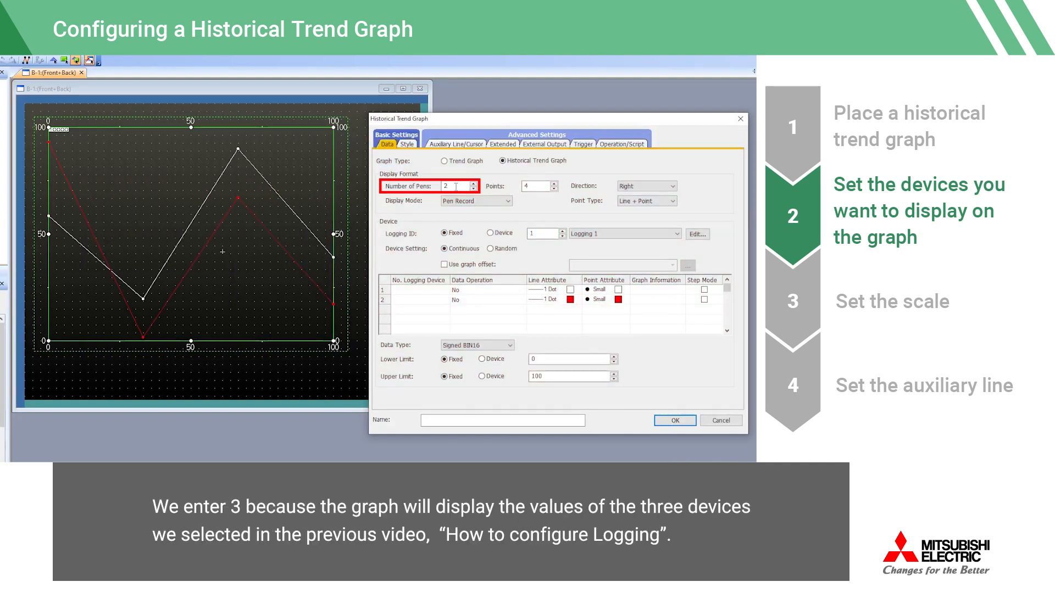
- Set the graph's Data settings to 3 pens and 61 points
{"action": "left_click", "coordinate": [431, 185]}
{"action": "type", "text": "3"}
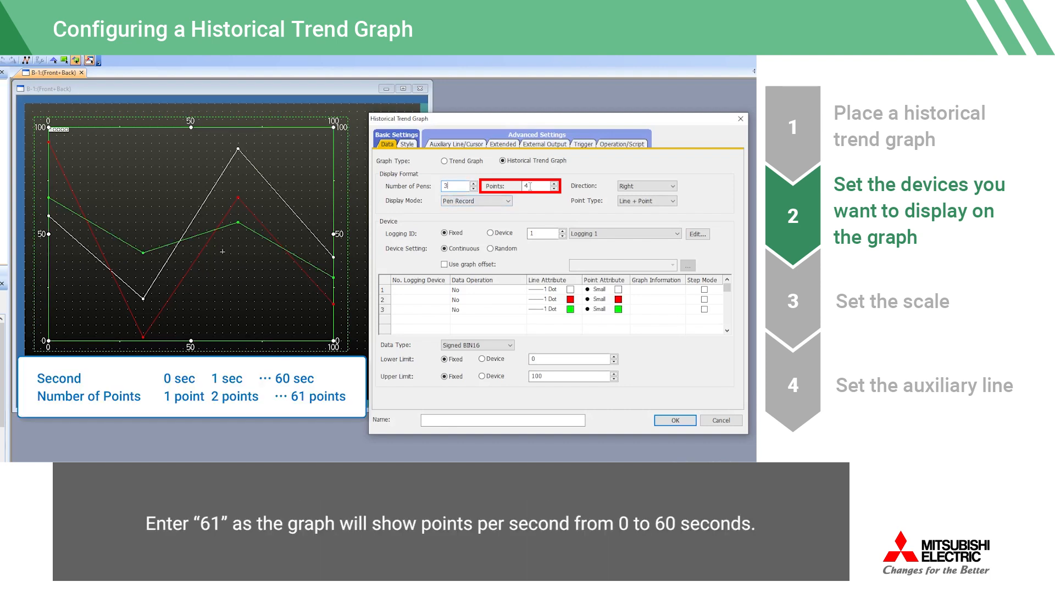
{"action": "type", "text": "61"}
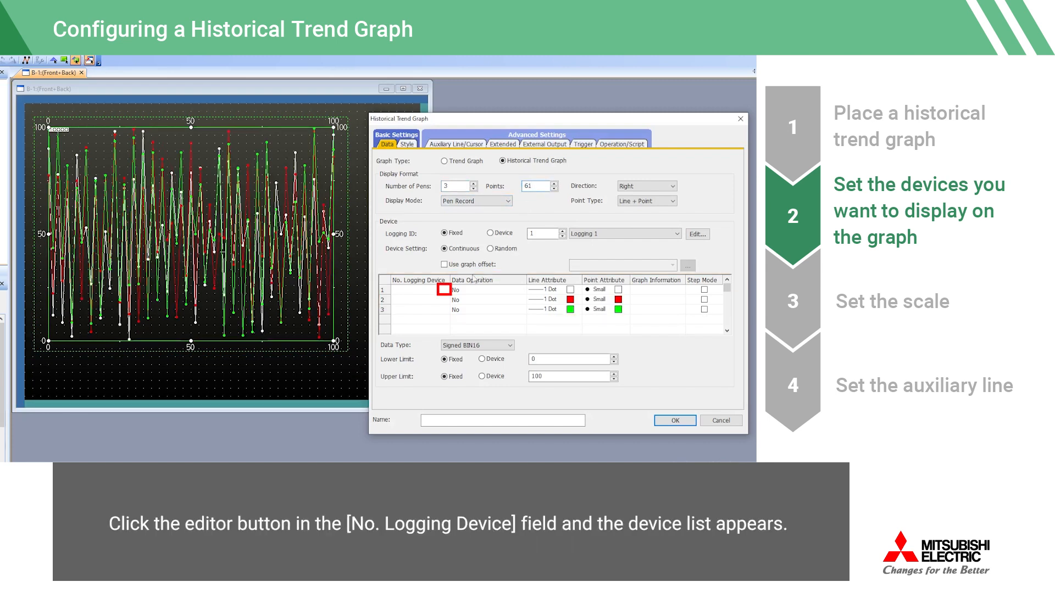
- Assign logged devices D5500, D5501 and D5502 to the three pens from the Device List
{"action": "left_click", "coordinate": [442, 291]}
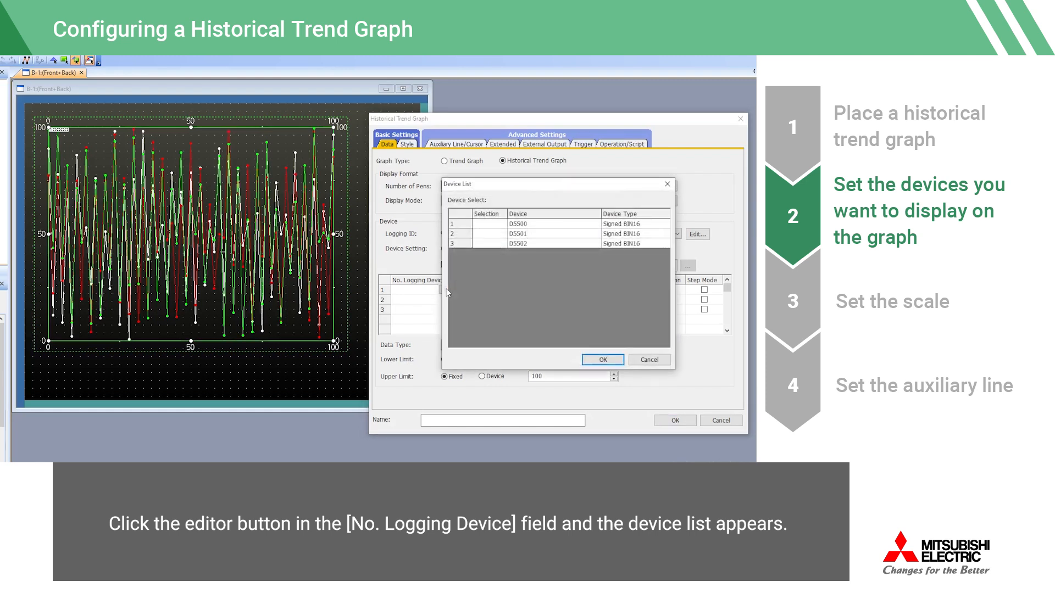
{"action": "left_click", "coordinate": [485, 224]}
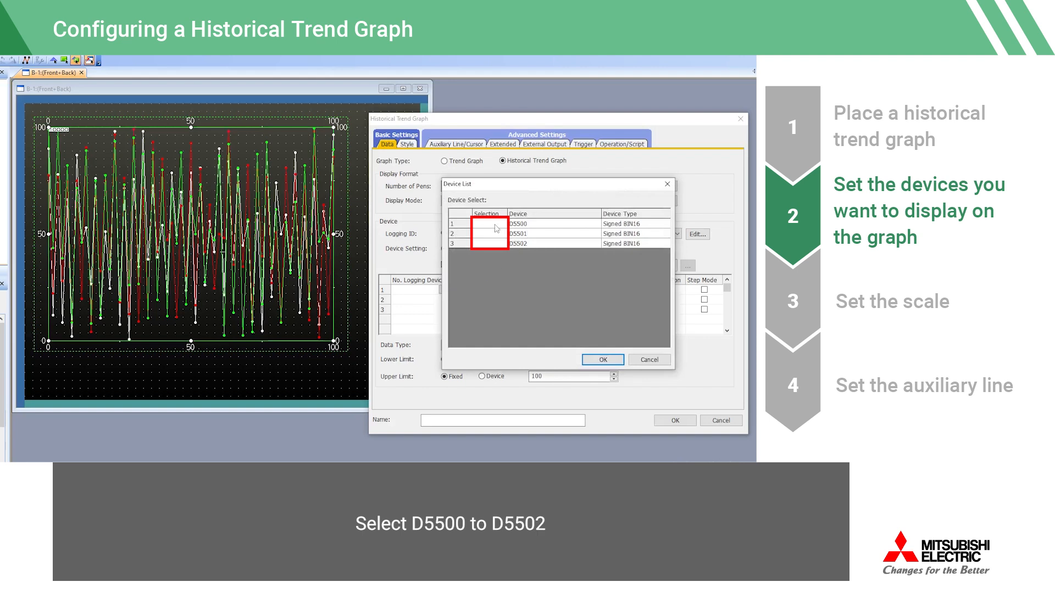
{"action": "left_click", "coordinate": [486, 224]}
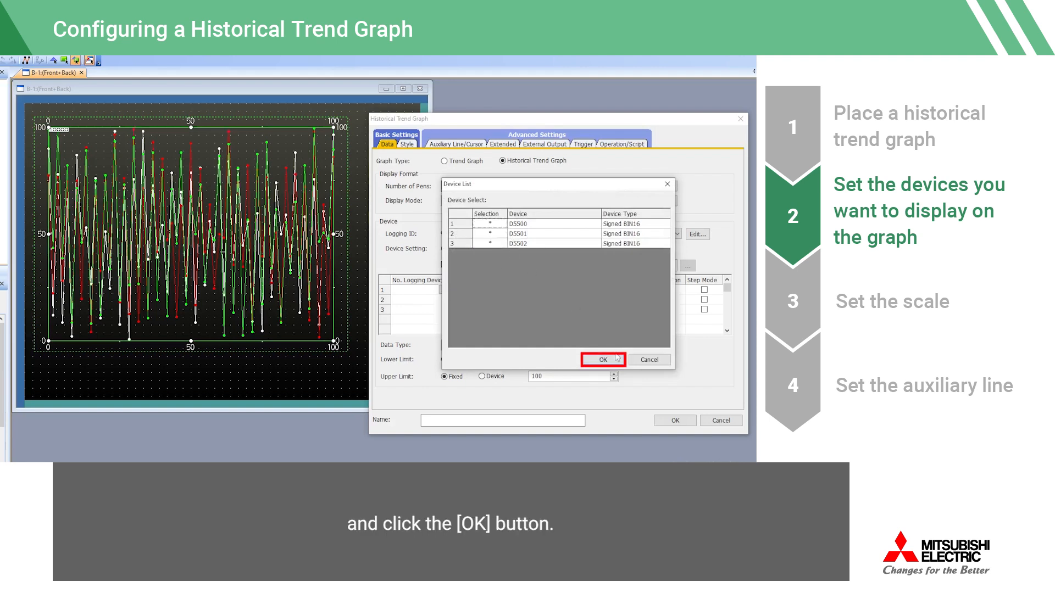
{"action": "left_click", "coordinate": [601, 360]}
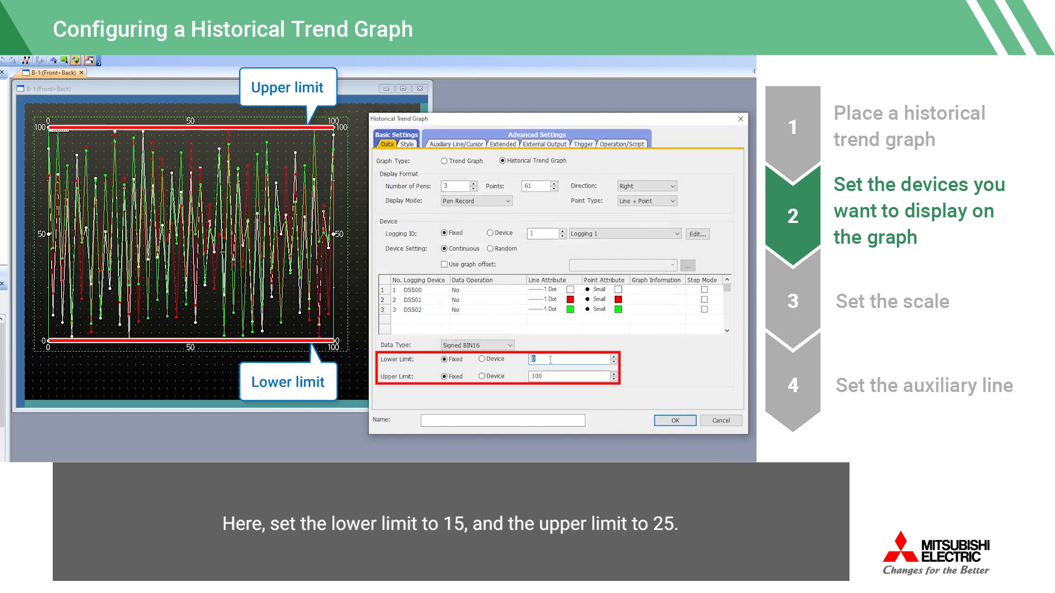
- Enter a data lower limit of 15 and upper limit of 25
{"action": "type", "text": "15"}
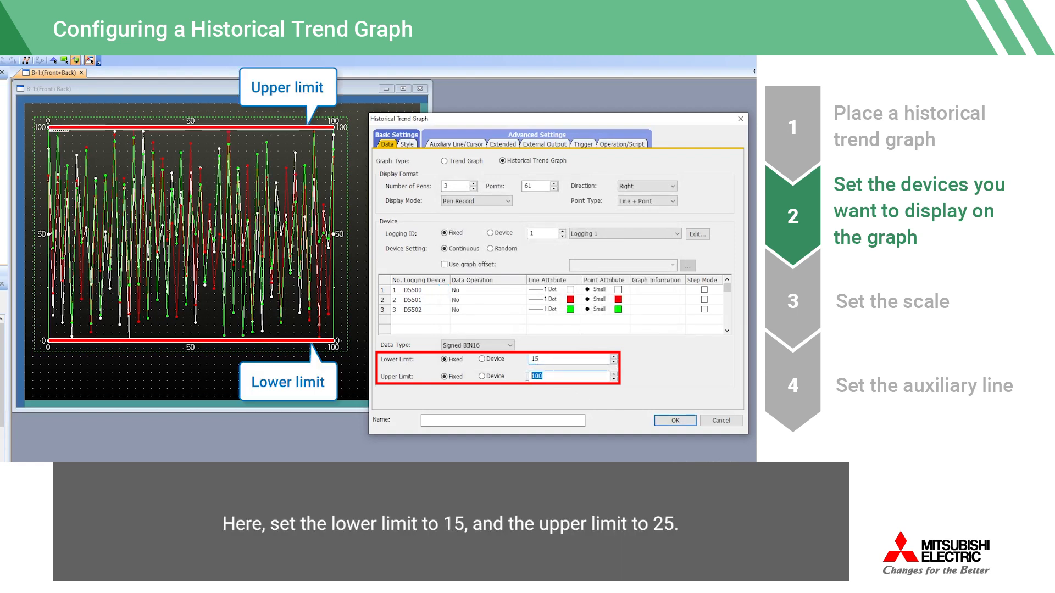
{"action": "type", "text": "25"}
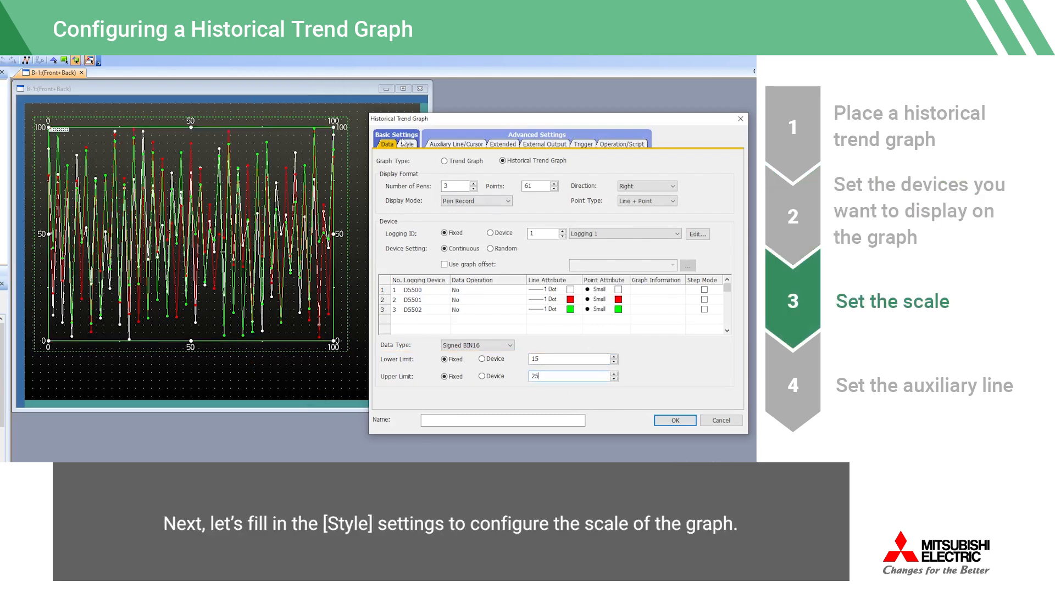
- Remove Main Scale and Scale Value from the left and top axes in the Style settings
{"action": "left_click", "coordinate": [408, 144]}
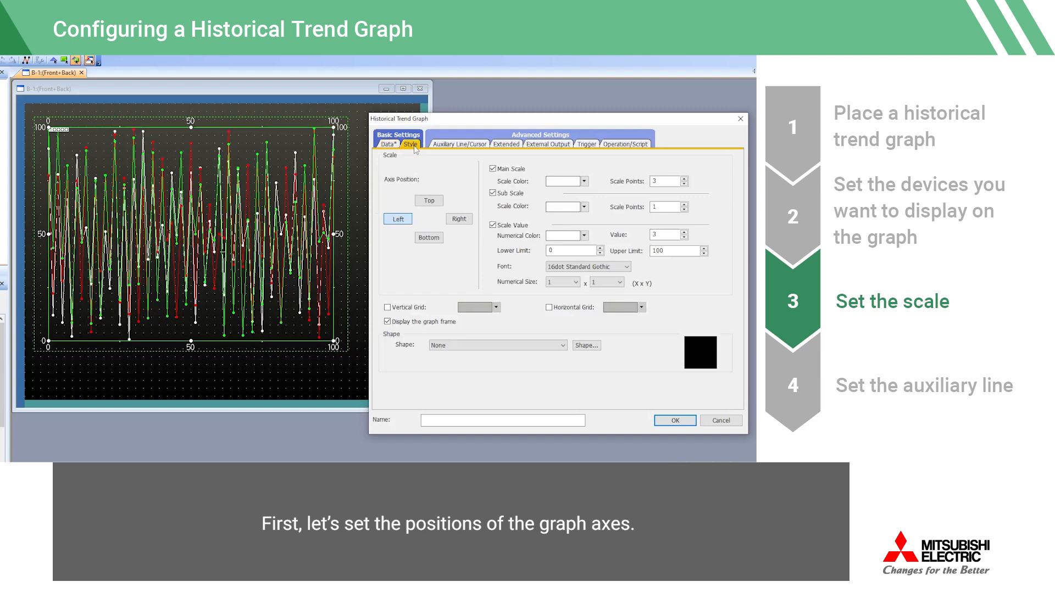
{"action": "left_click", "coordinate": [398, 219]}
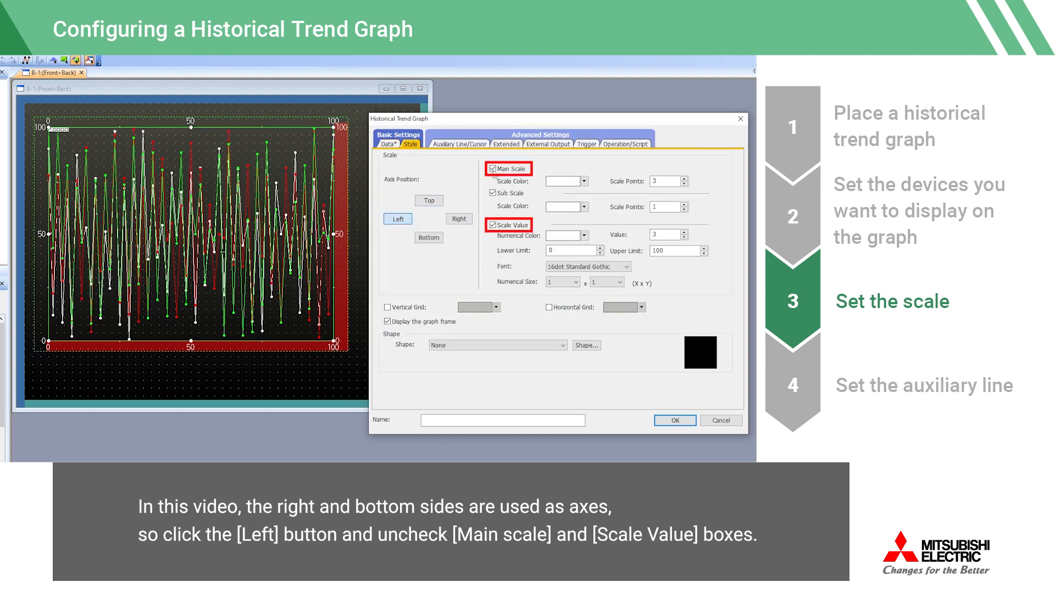
{"action": "left_click", "coordinate": [494, 170]}
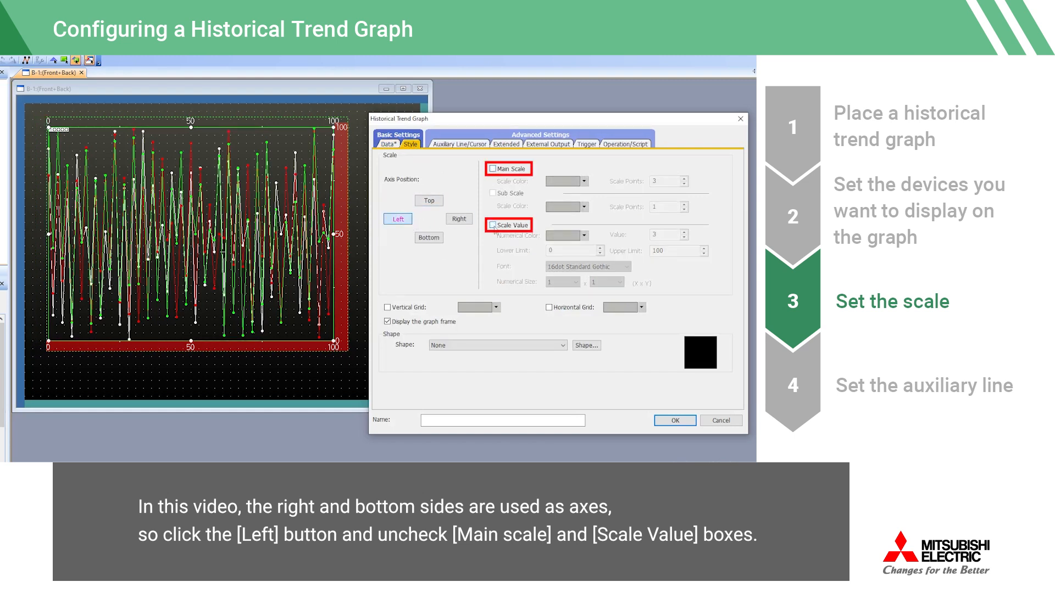
{"action": "left_click", "coordinate": [429, 200]}
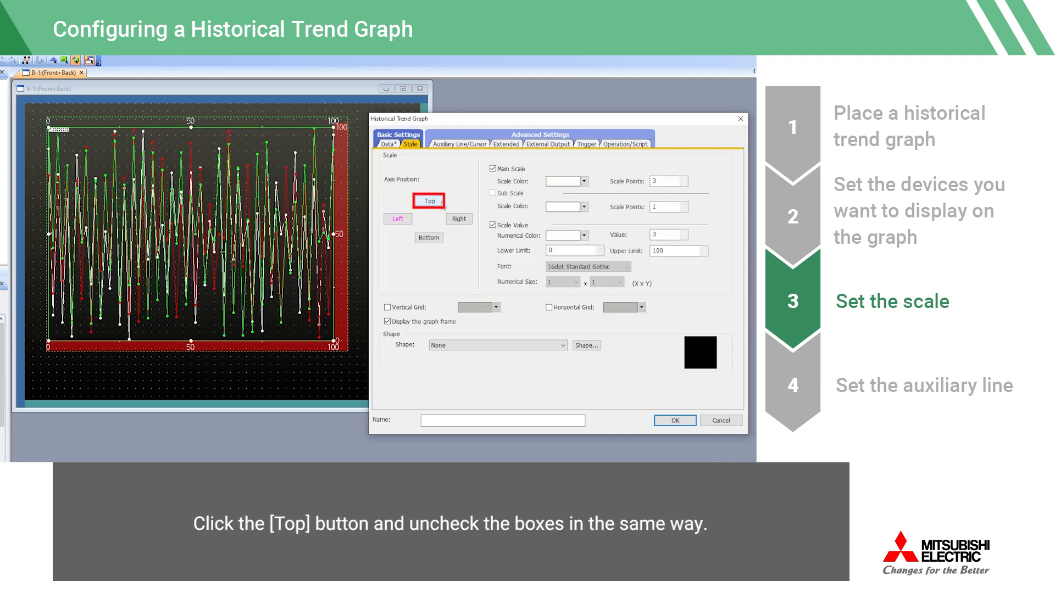
{"action": "left_click", "coordinate": [493, 170]}
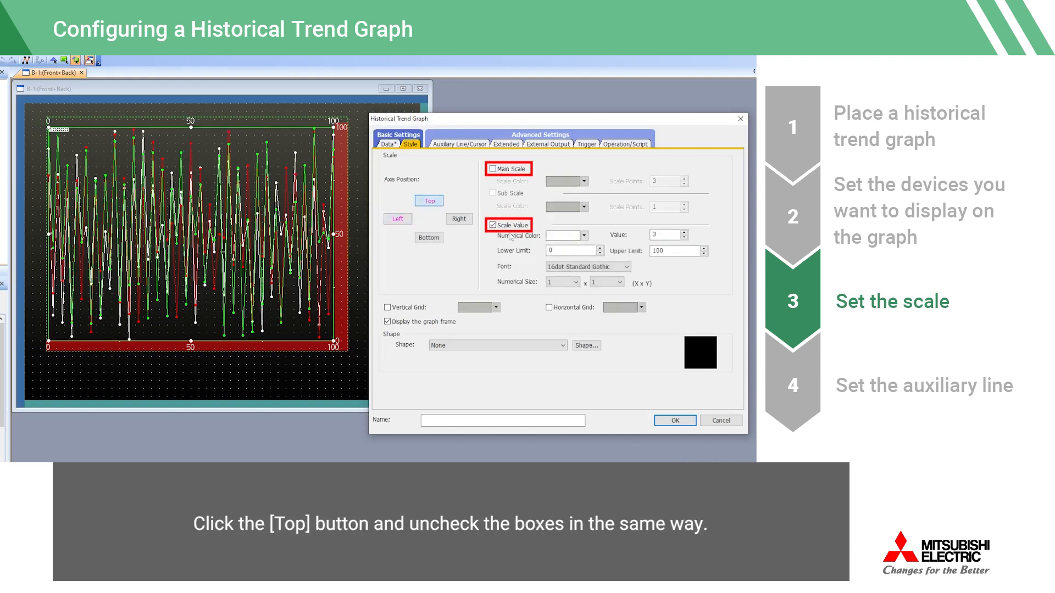
{"action": "left_click", "coordinate": [493, 224]}
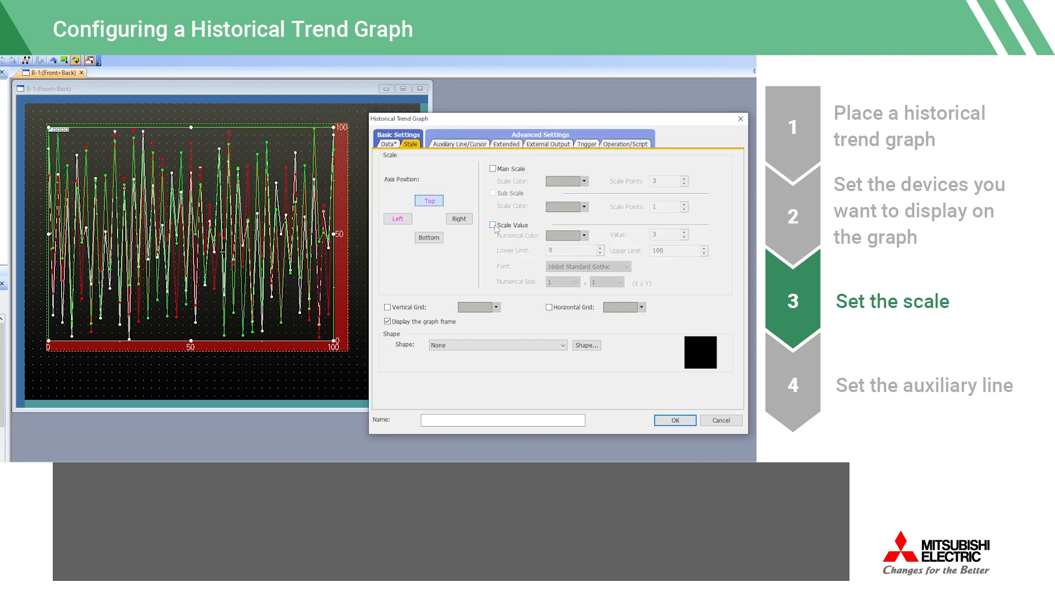
{"action": "left_click", "coordinate": [428, 237]}
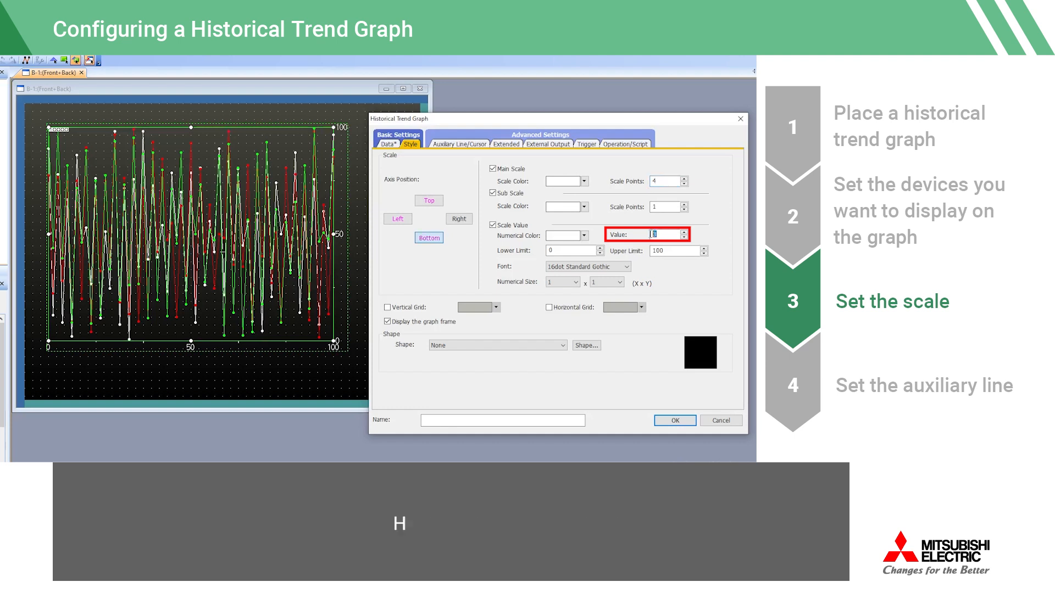
- Give the bottom axis 4 scale values ranging from 0 to 60
{"action": "type", "text": "4"}
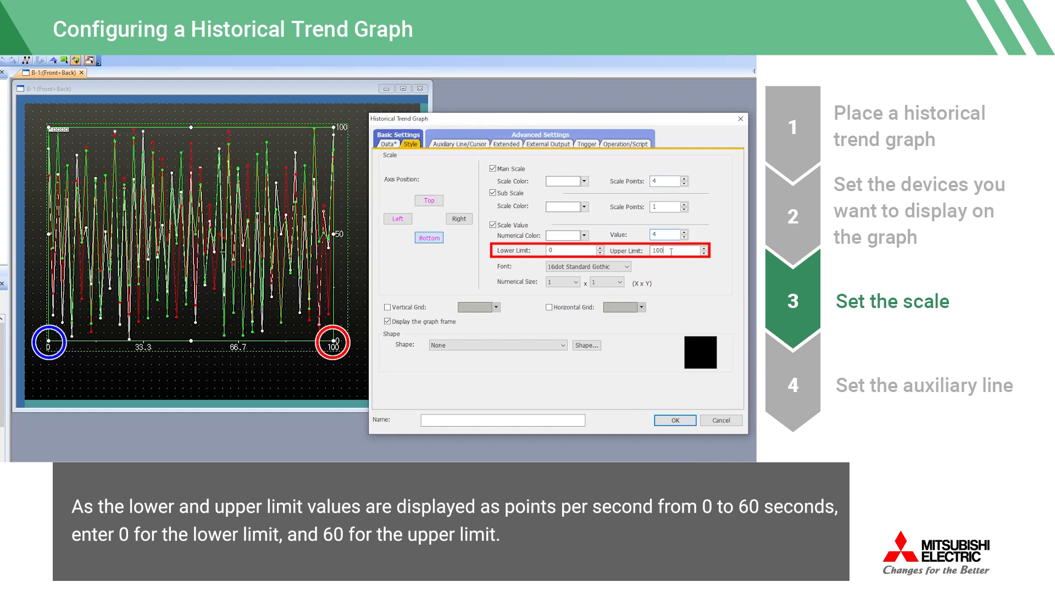
{"action": "triple_click", "coordinate": [670, 251]}
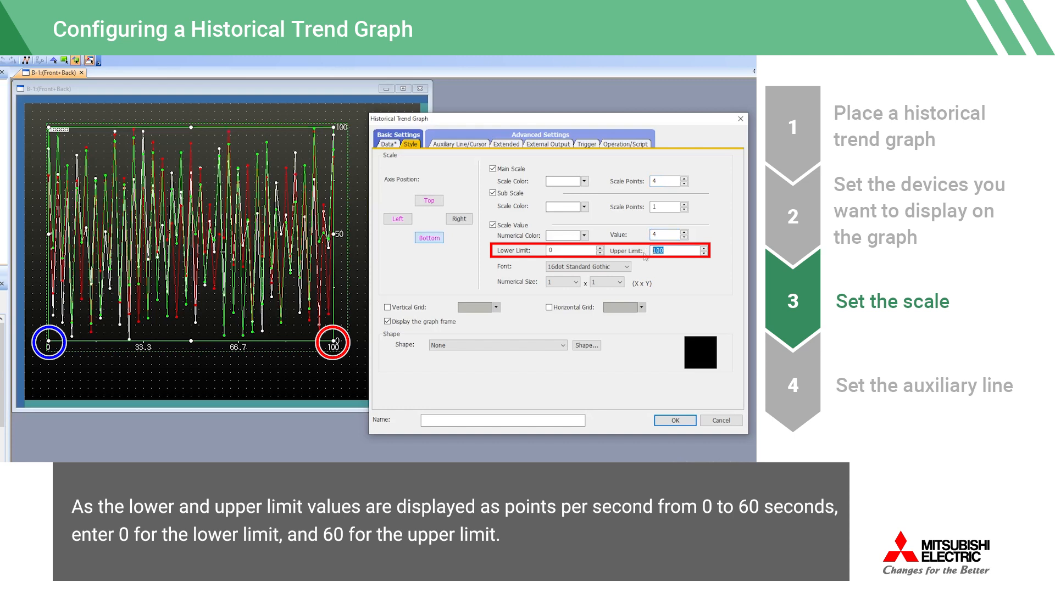
{"action": "type", "text": "60"}
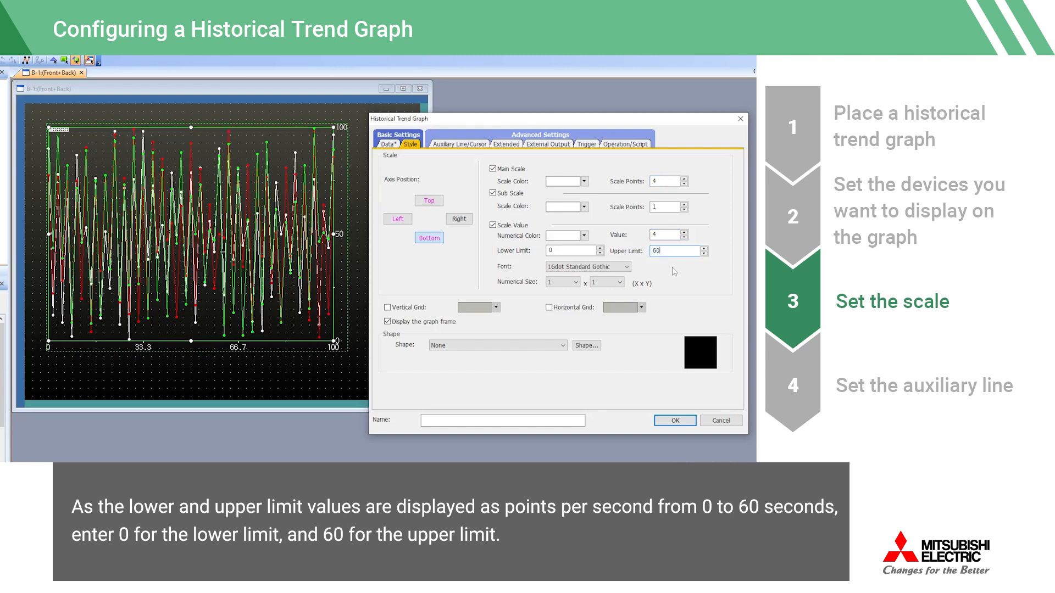
{"action": "left_click", "coordinate": [460, 219]}
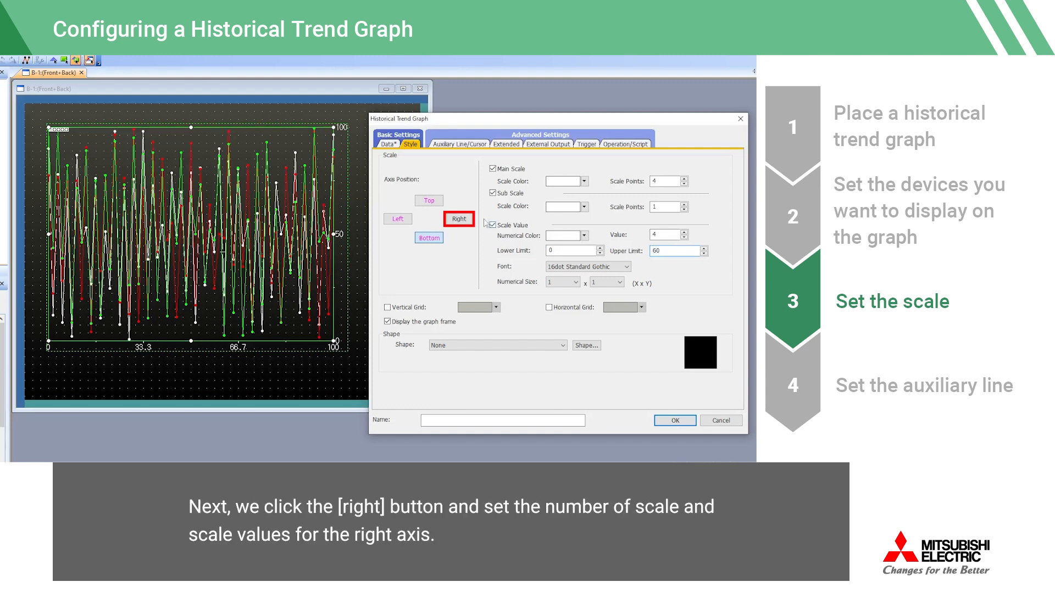
- Set the right axis to 3 scale values from 15 to 25 and enable vertical and horizontal gridlines
{"action": "left_click", "coordinate": [458, 218]}
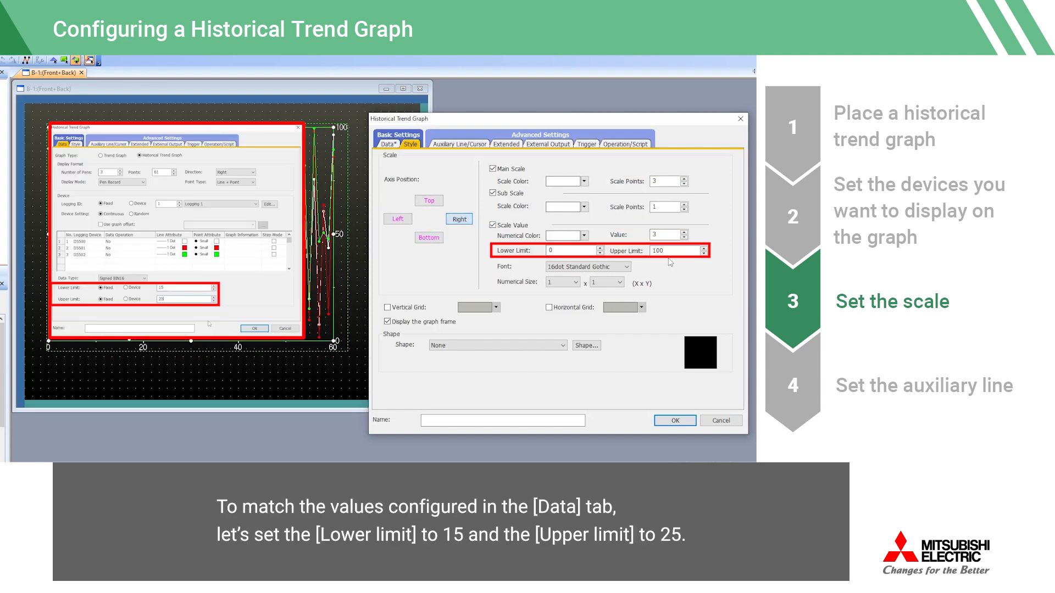
{"action": "left_click", "coordinate": [568, 249]}
{"action": "type", "text": "15"}
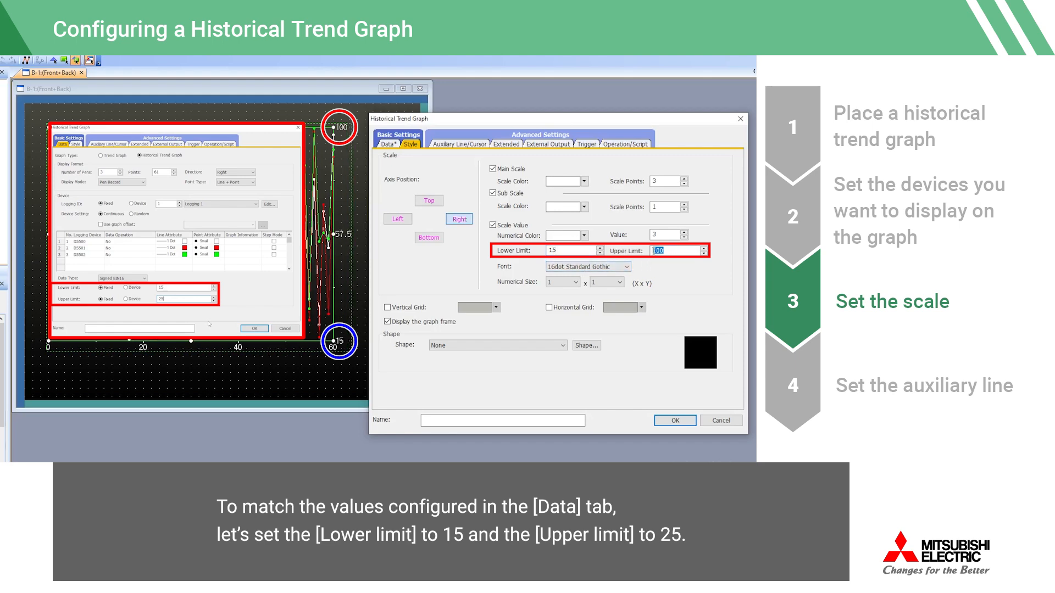
{"action": "type", "text": "25"}
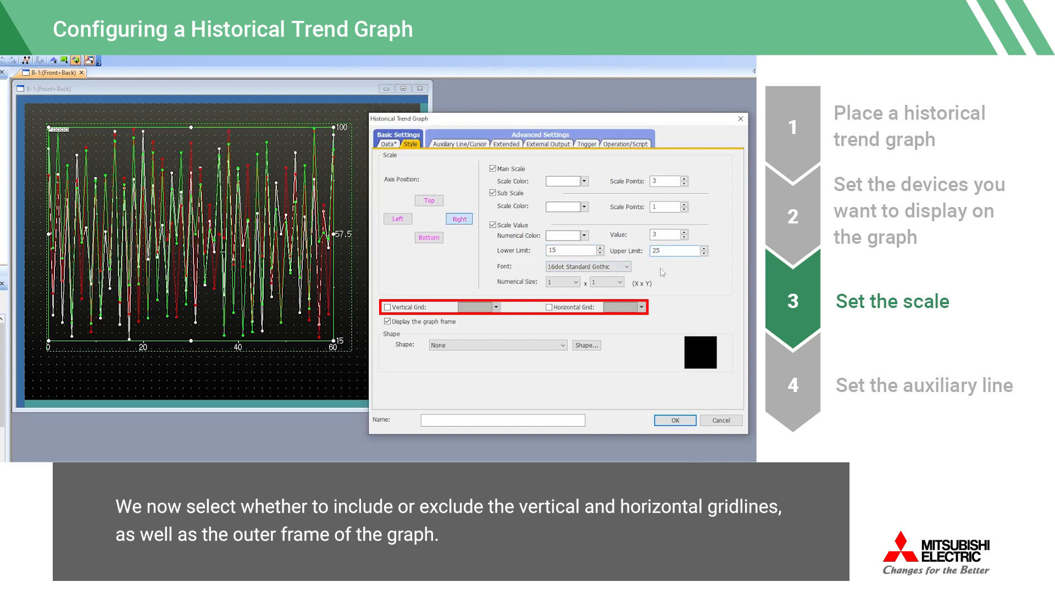
{"action": "left_click", "coordinate": [388, 306]}
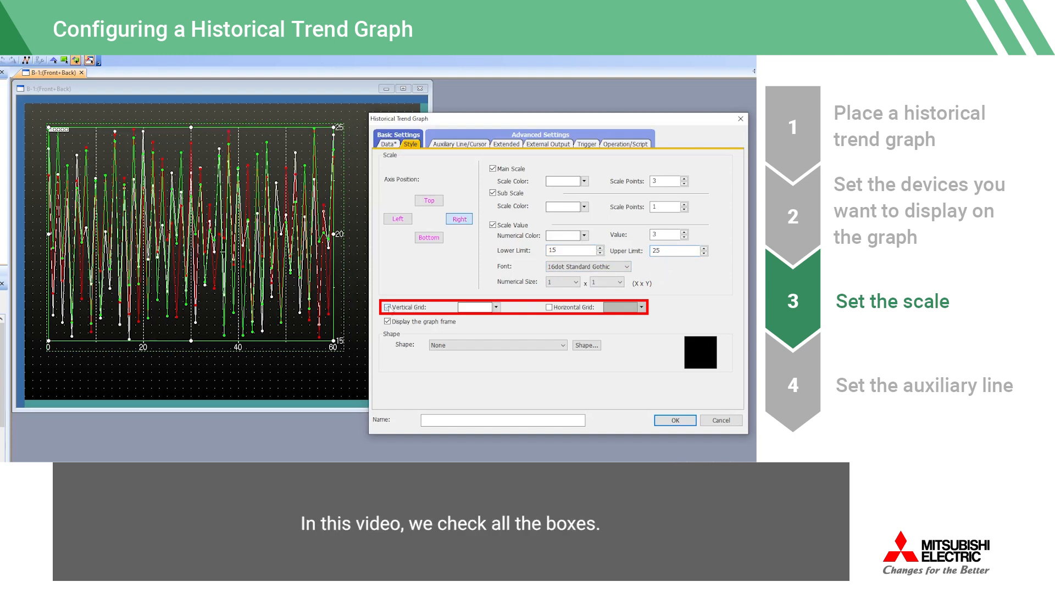
{"action": "left_click", "coordinate": [547, 306]}
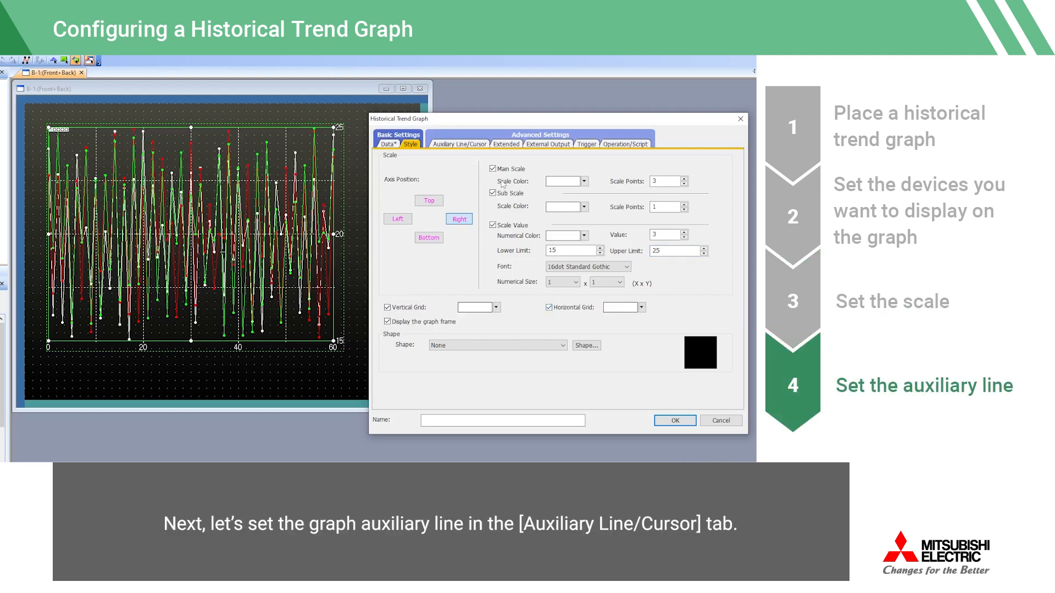
- Enable a reference line at 20, lower limit line at 17, upper limit line at 23, and apply the graph settings
{"action": "left_click", "coordinate": [460, 142]}
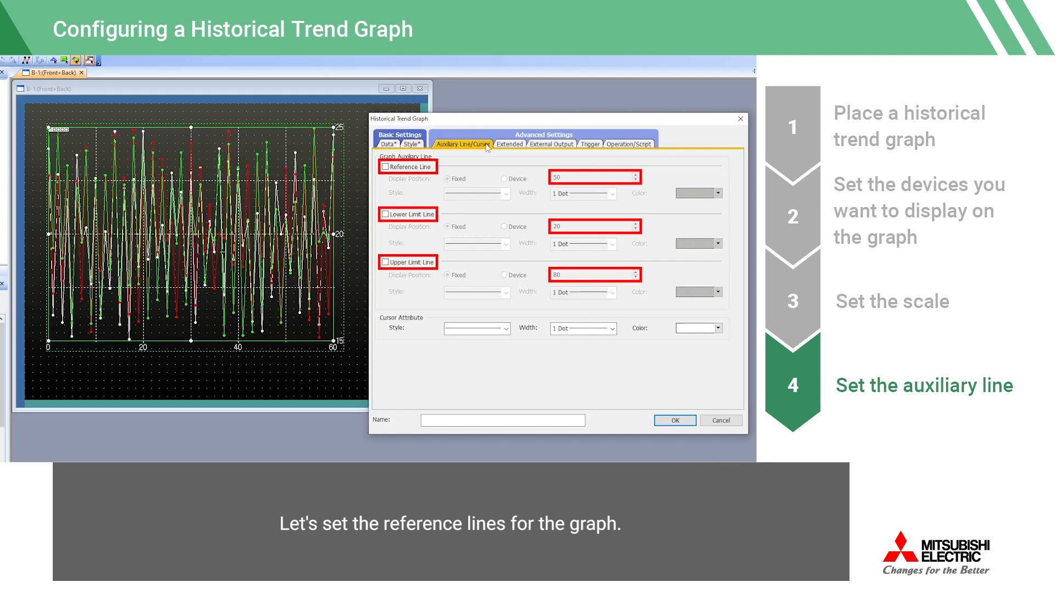
{"action": "left_click", "coordinate": [384, 166]}
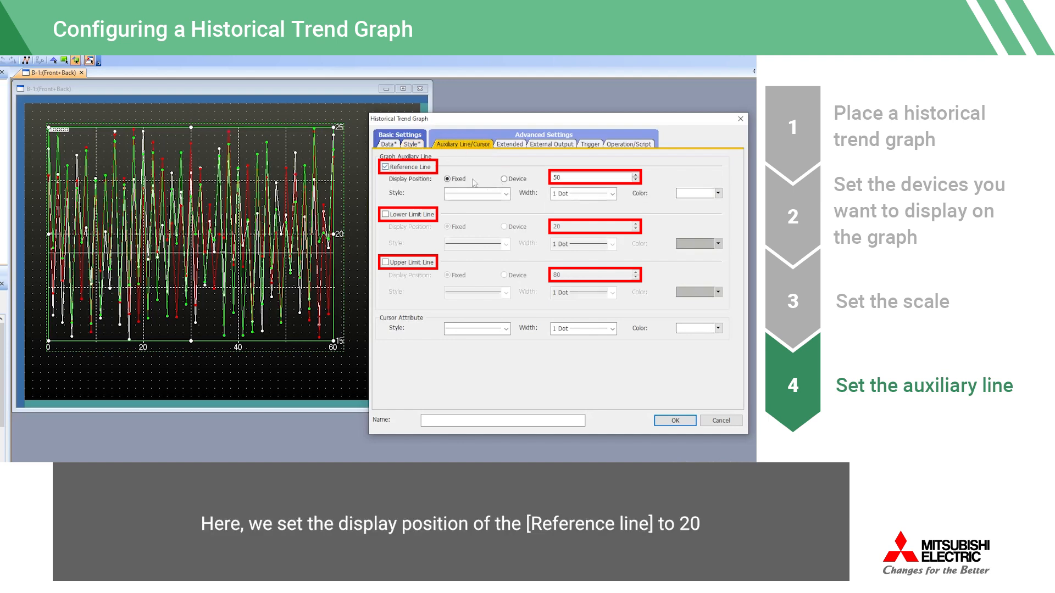
{"action": "type", "text": "20"}
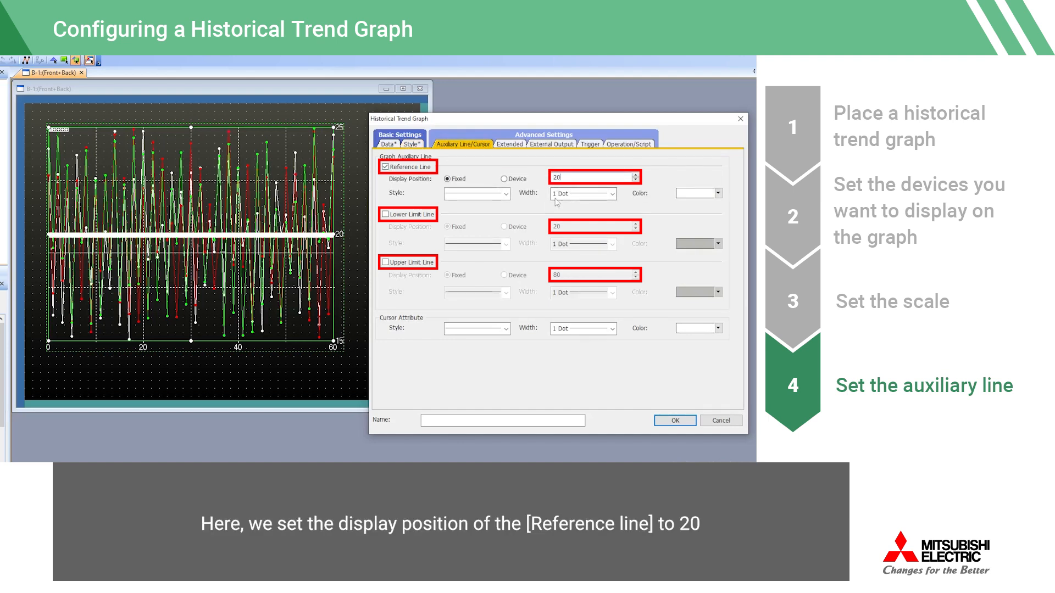
{"action": "left_click", "coordinate": [386, 214]}
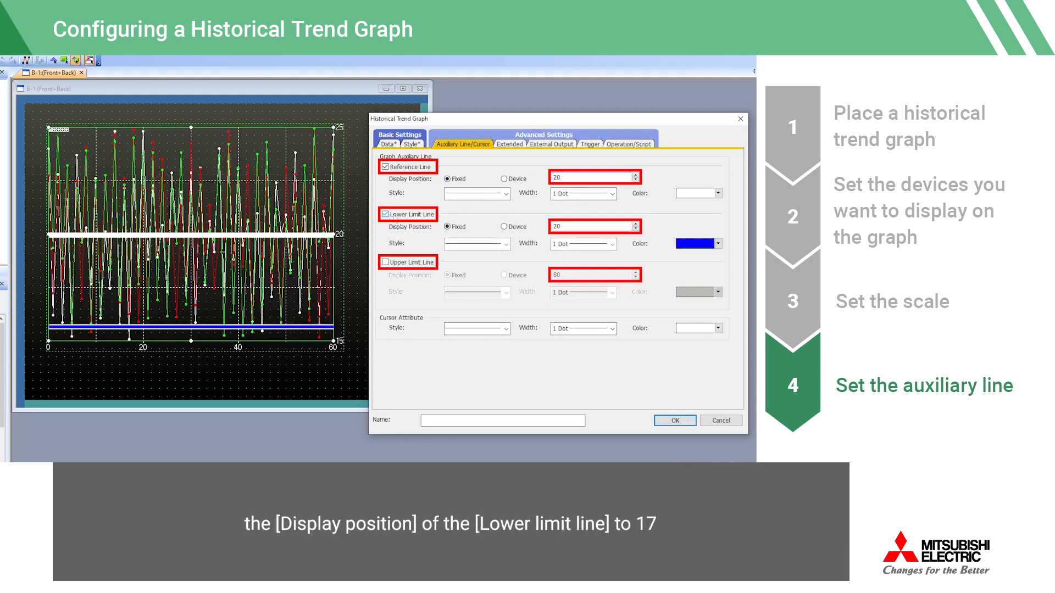
{"action": "type", "text": "17"}
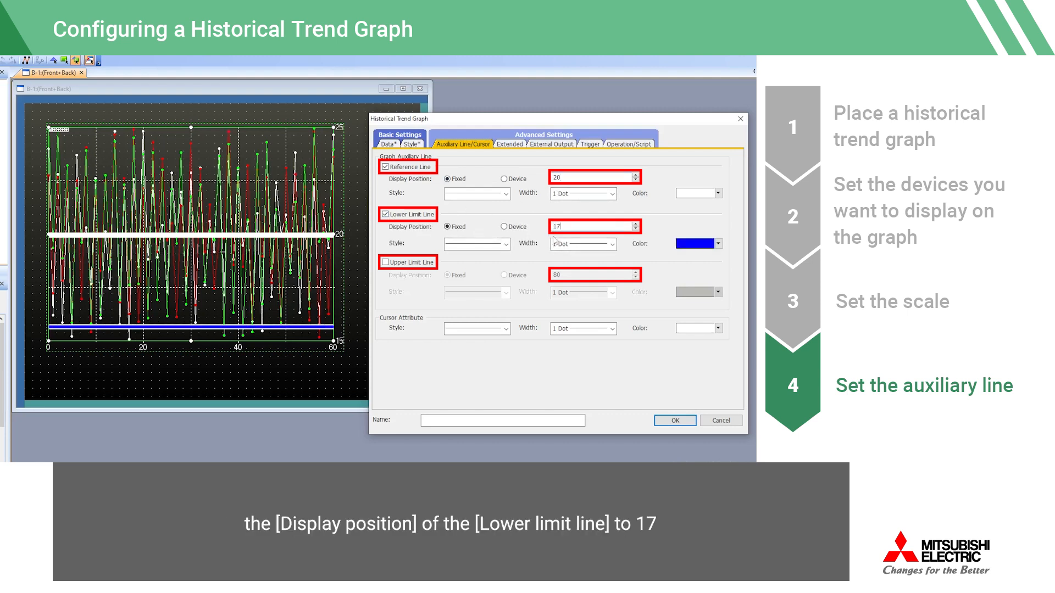
{"action": "left_click", "coordinate": [385, 261]}
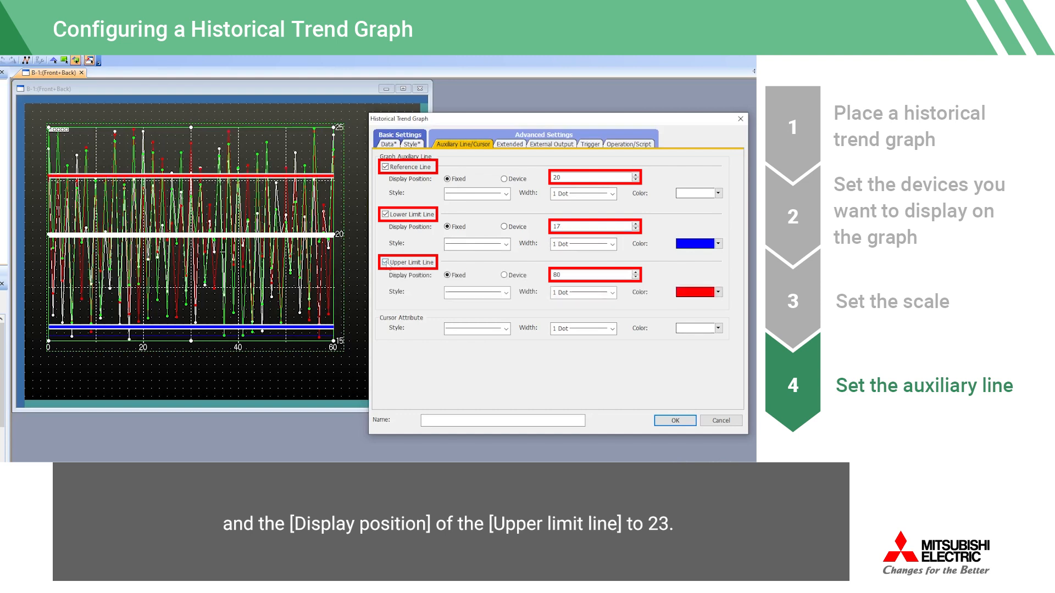
{"action": "type", "text": "23"}
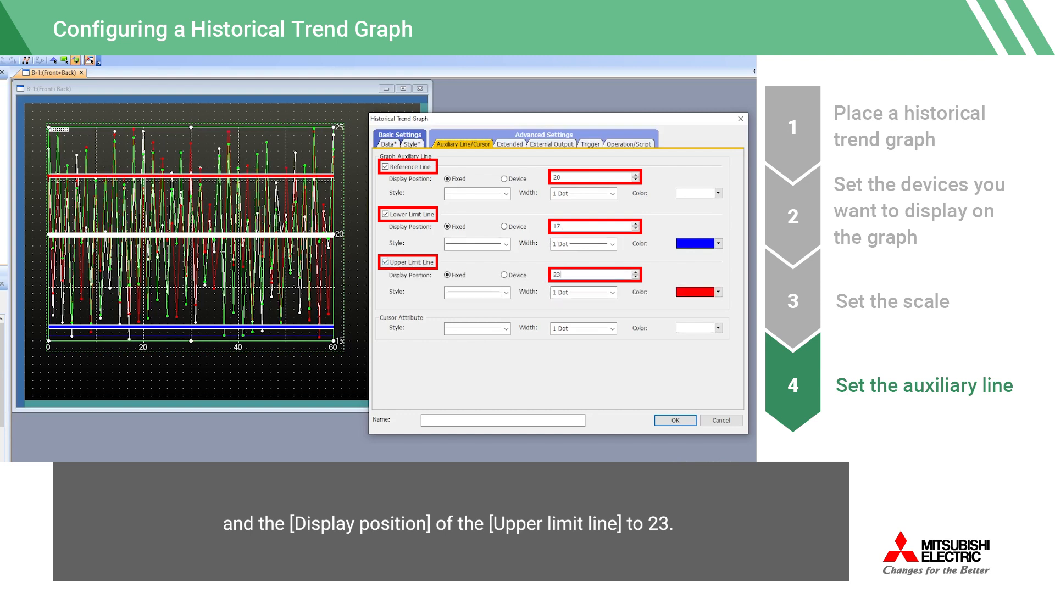
{"action": "left_click", "coordinate": [674, 420]}
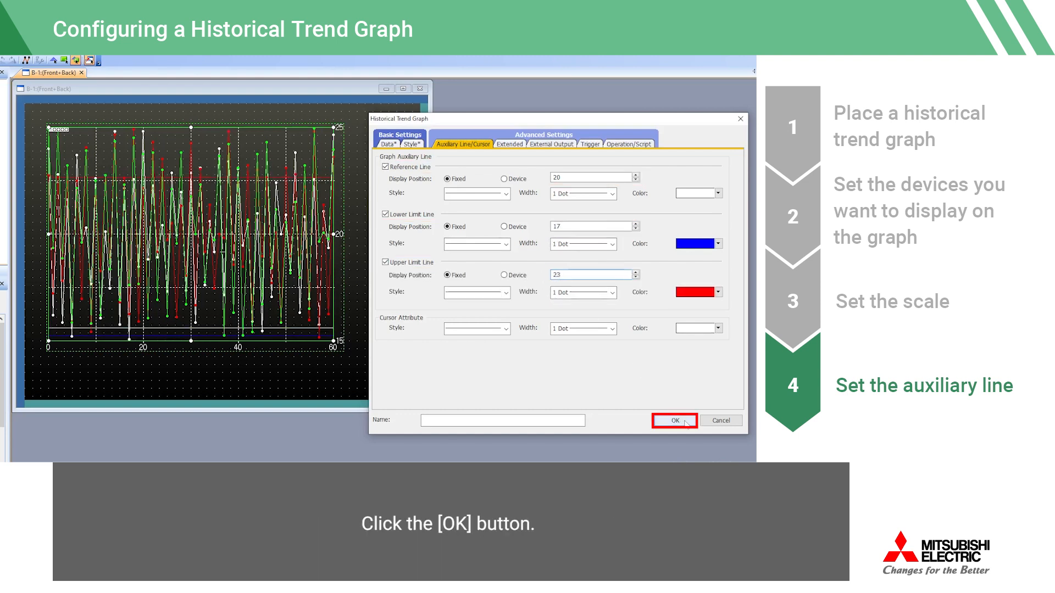
{"action": "left_click", "coordinate": [674, 419]}
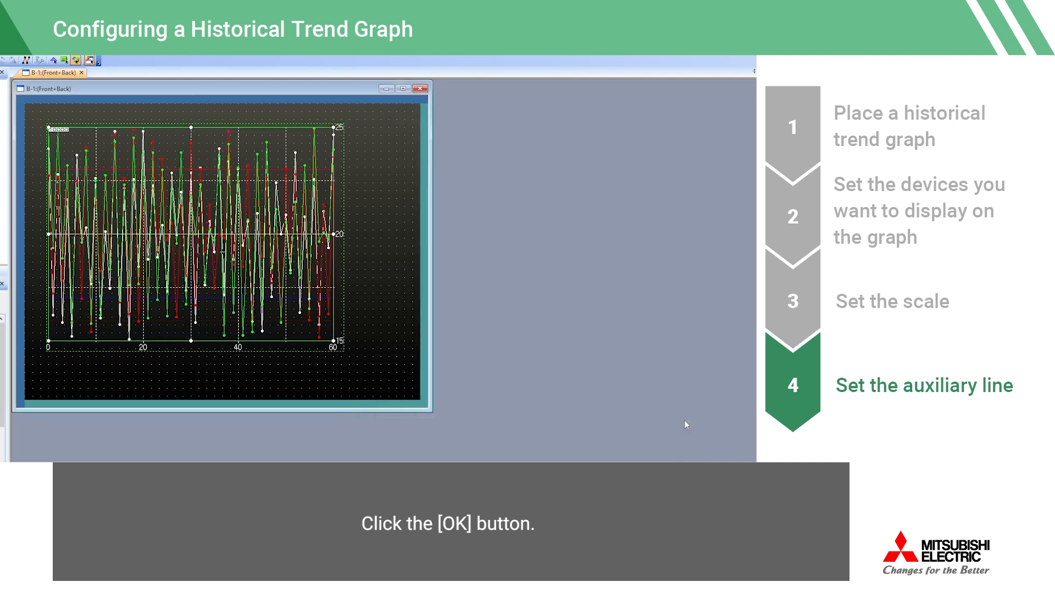